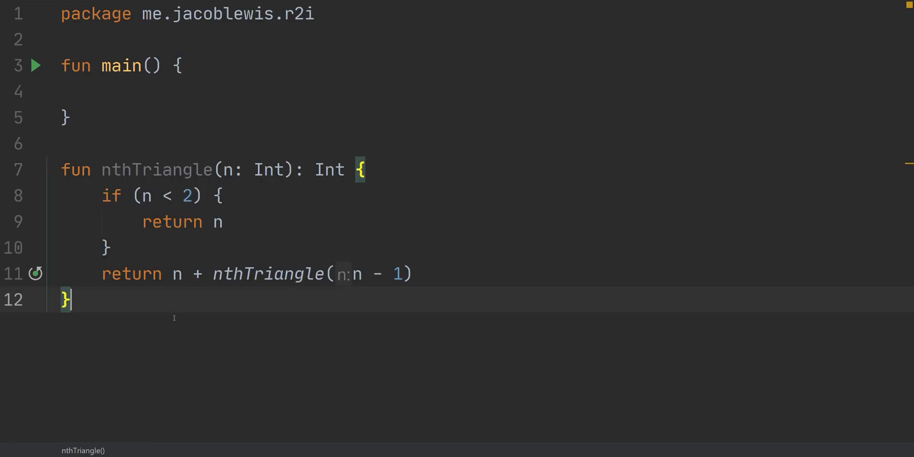
{"action": "mouse_move", "coordinate": [169, 333]}
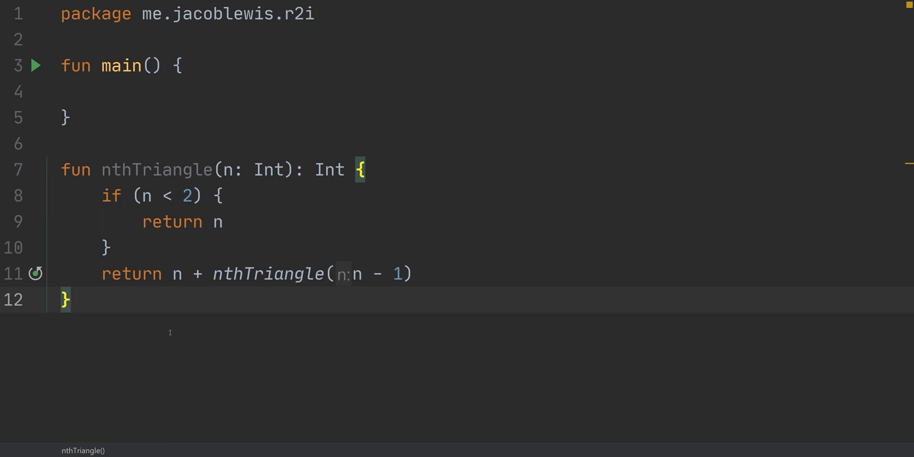
{"action": "mouse_move", "coordinate": [162, 292]}
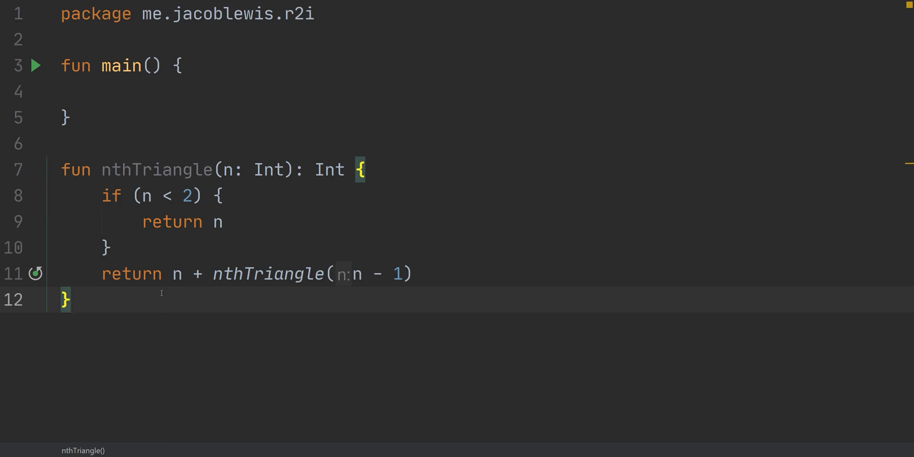
{"action": "mouse_move", "coordinate": [145, 195]}
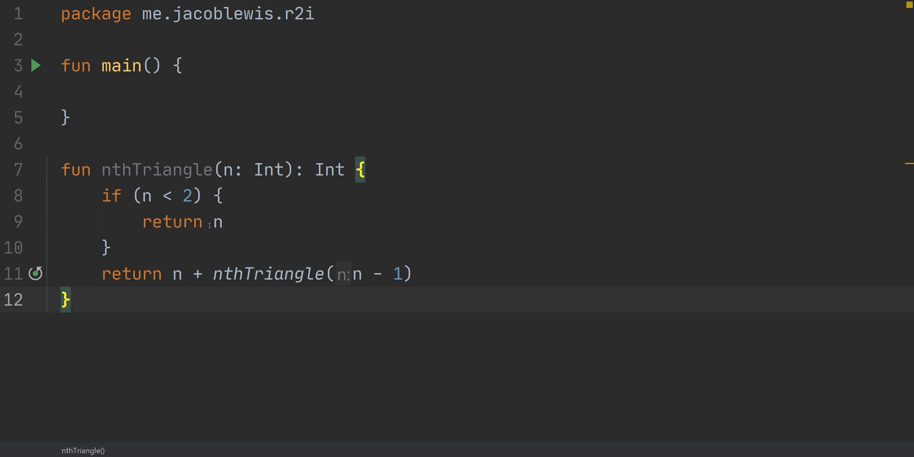
Step: Have main call println(nthTriangle(10)) and run it to print 55
{"action": "double_click", "coordinate": [132, 274]}
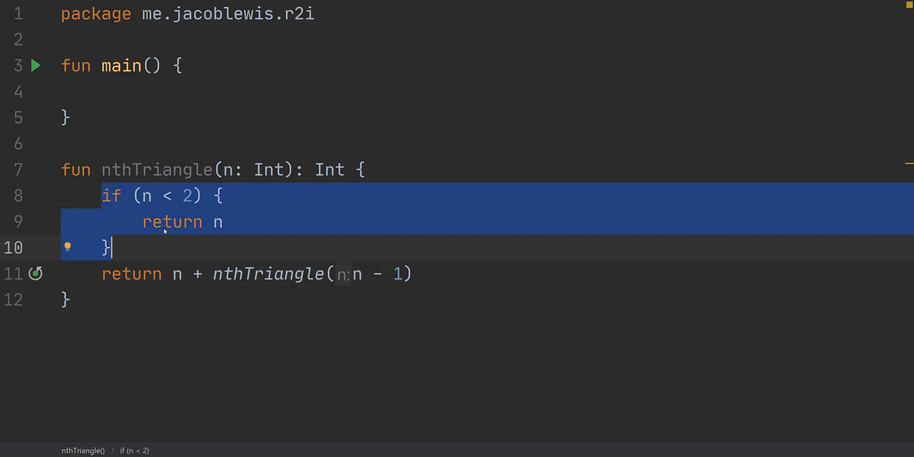
{"action": "type", "text": "println()"}
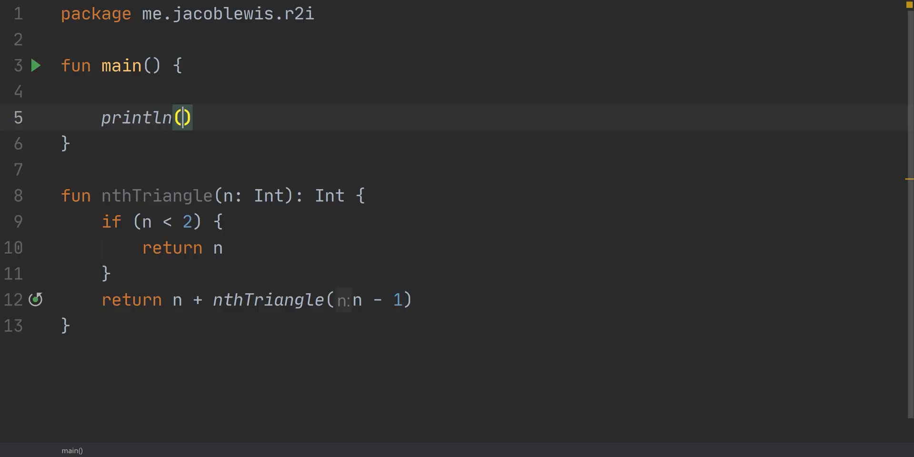
{"action": "type", "text": "nthTriangle(10"}
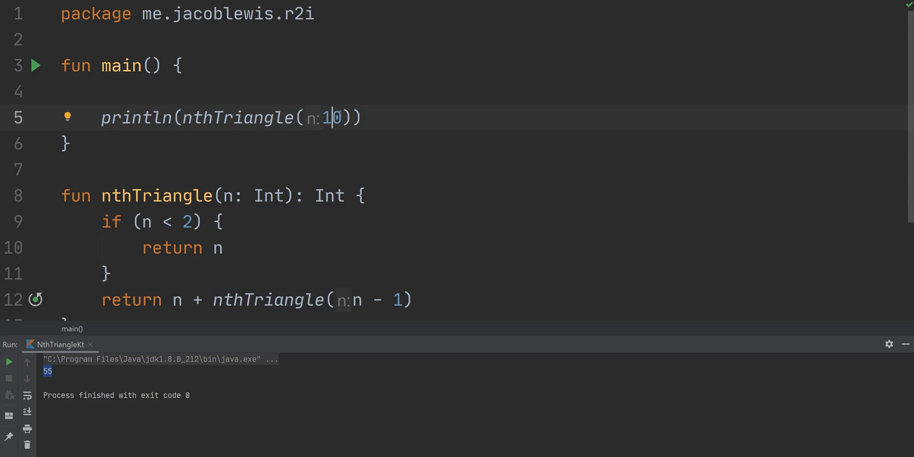
Step: Raise the argument to 100 then 1000 and rerun, printing 5050 and 500500
{"action": "type", "text": "0"}
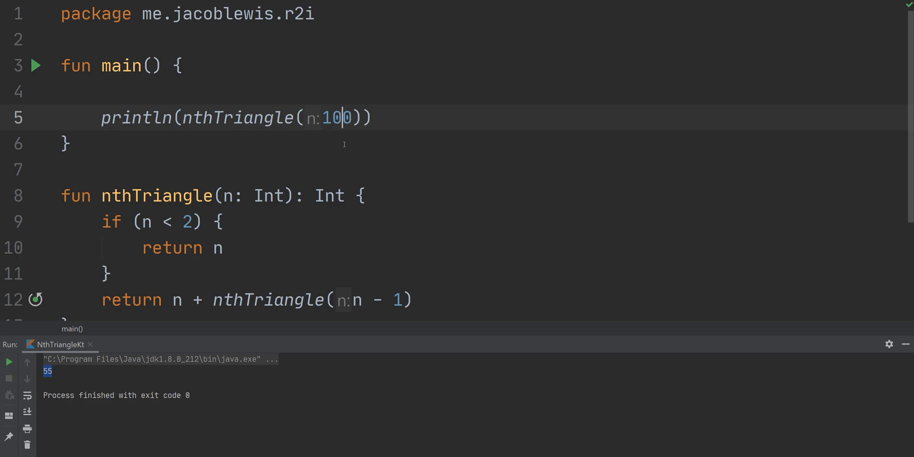
{"action": "mouse_move", "coordinate": [41, 310]}
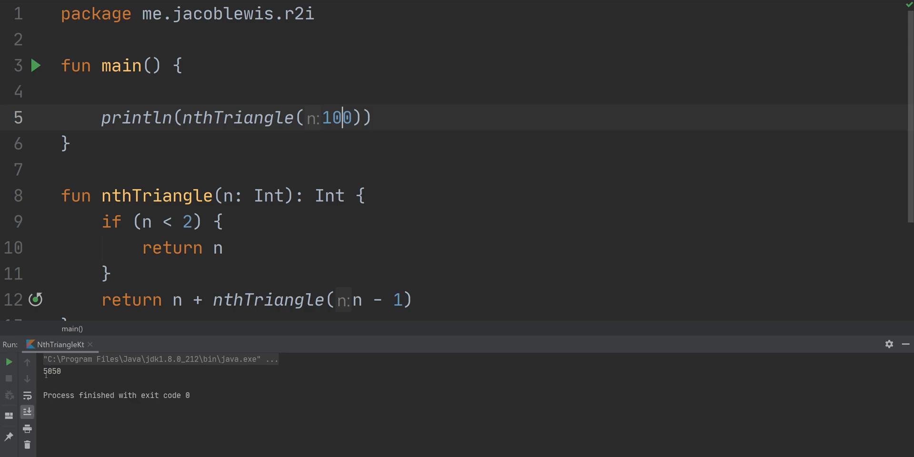
{"action": "double_click", "coordinate": [51, 372]}
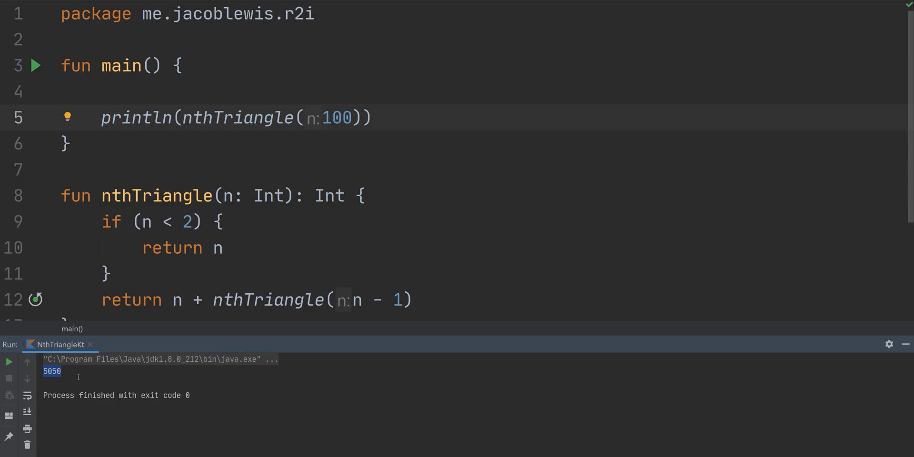
{"action": "mouse_move", "coordinate": [88, 364]}
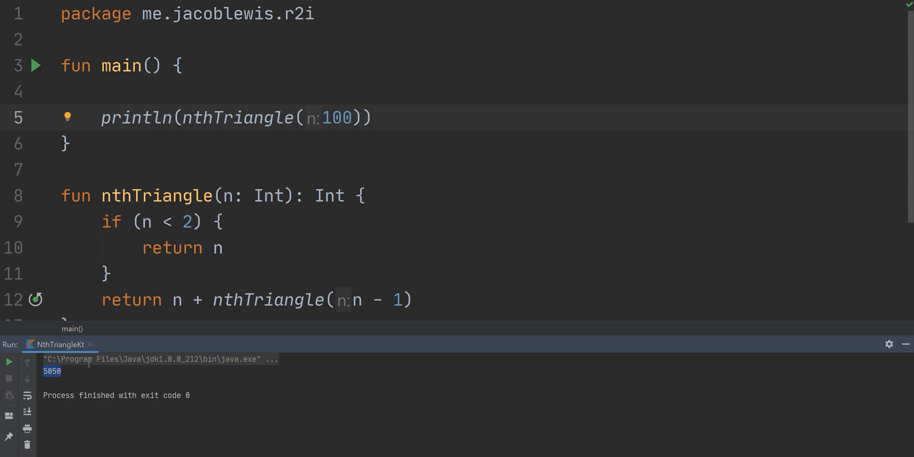
{"action": "type", "text": "0"}
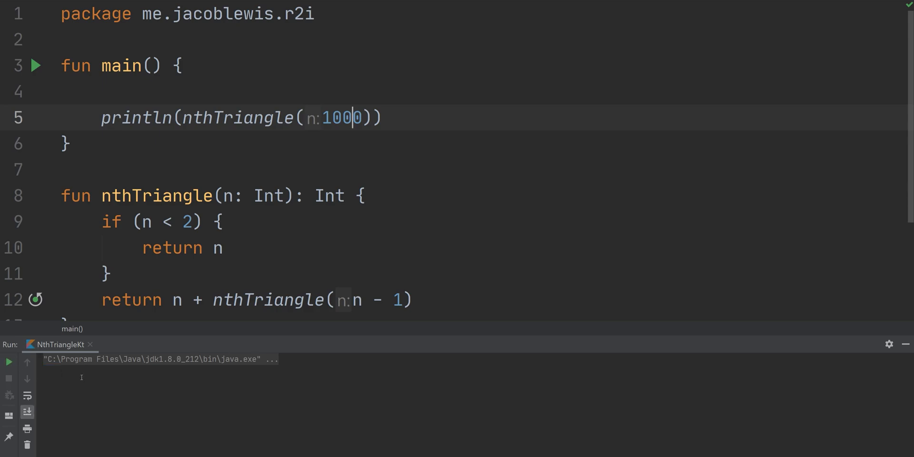
{"action": "left_click", "coordinate": [8, 362]}
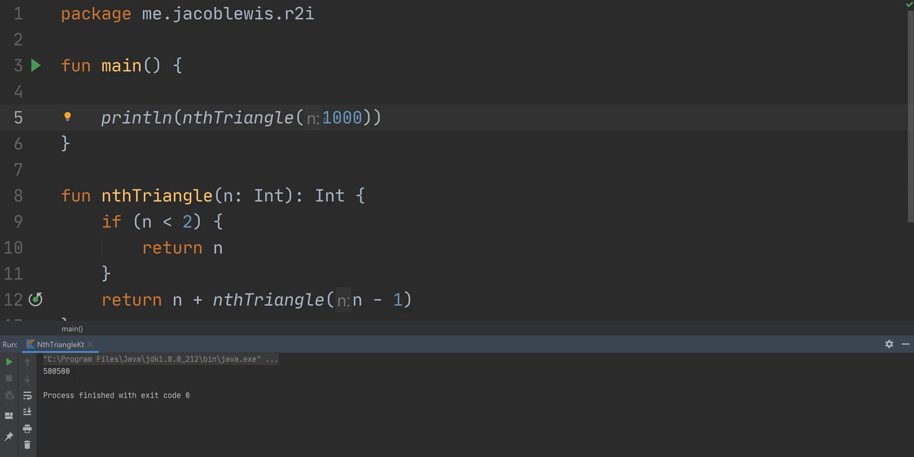
Step: Run nthTriangle(10_000) to print 50005000, then raise the argument to 100_000
{"action": "double_click", "coordinate": [341, 118]}
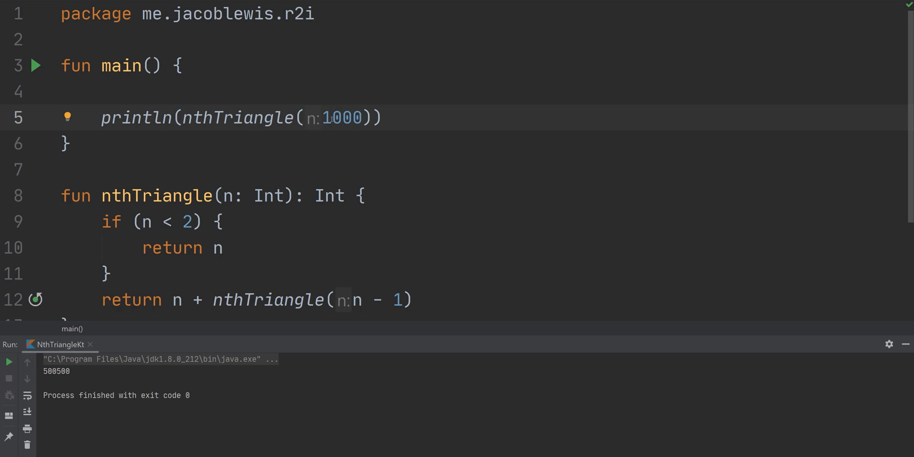
{"action": "type", "text": "0"}
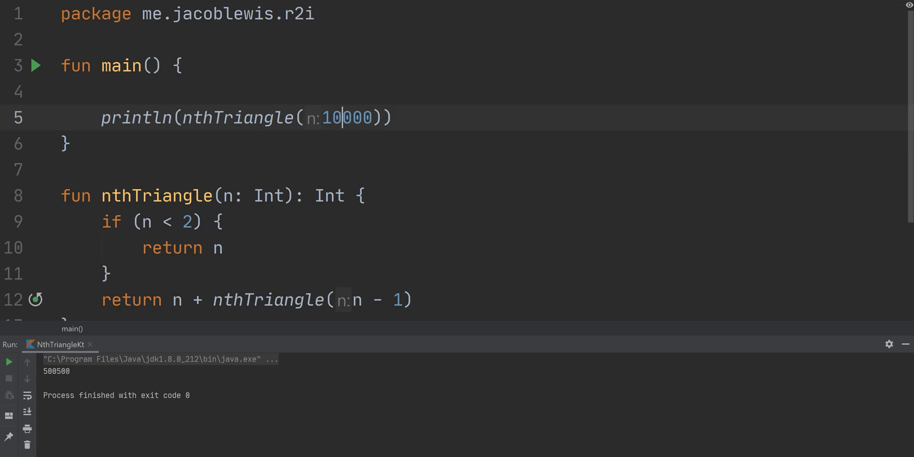
{"action": "type", "text": "_"}
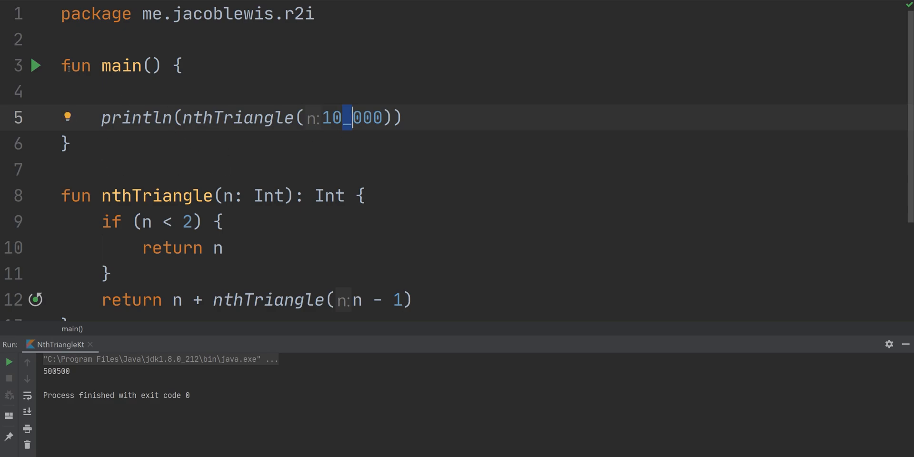
{"action": "mouse_move", "coordinate": [36, 73]}
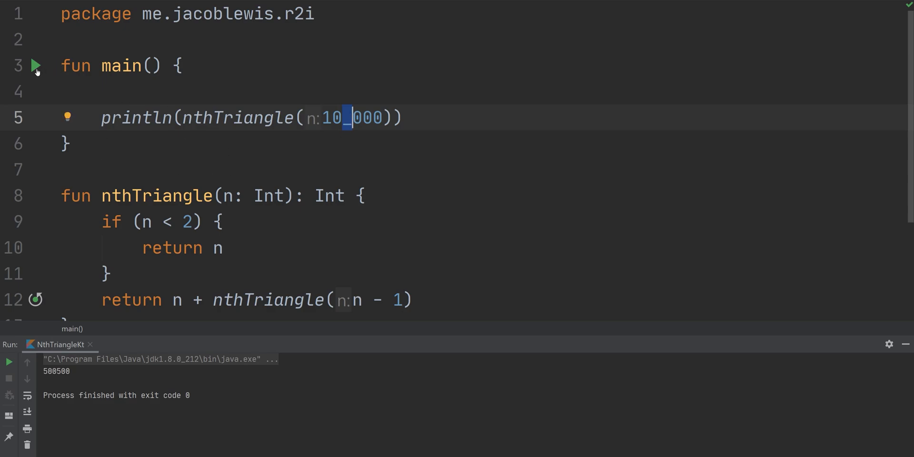
{"action": "left_click", "coordinate": [35, 66]}
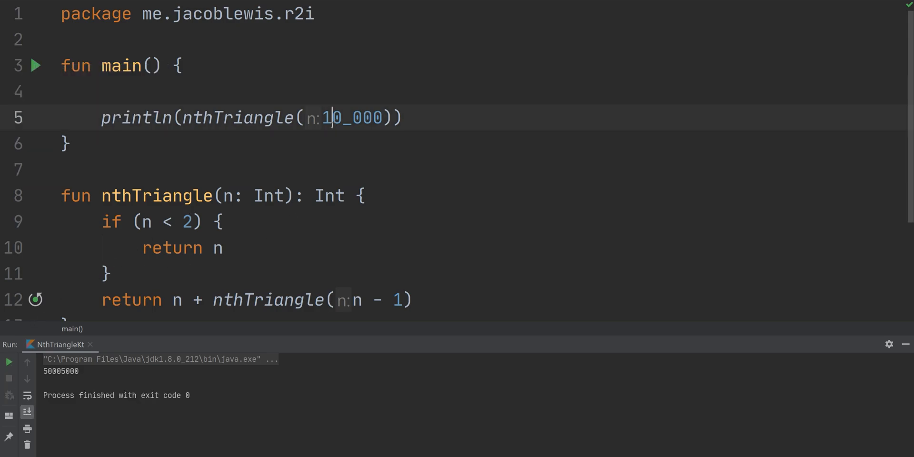
{"action": "type", "text": "0"}
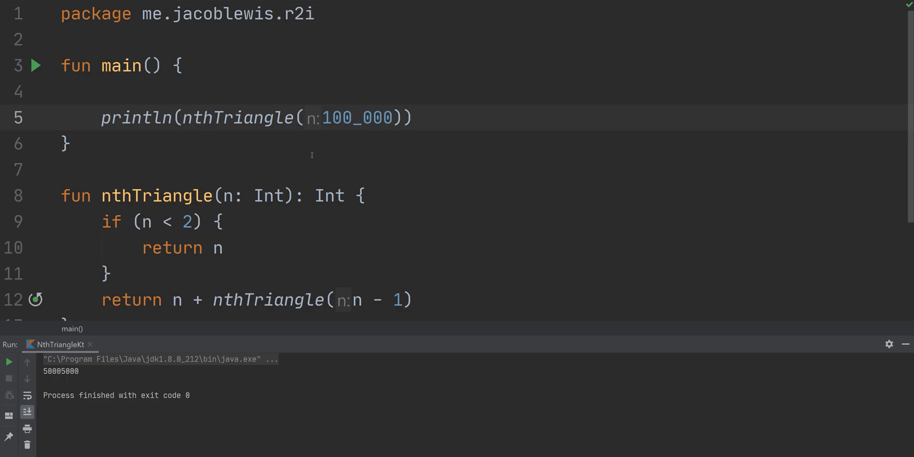
{"action": "left_click", "coordinate": [36, 65]}
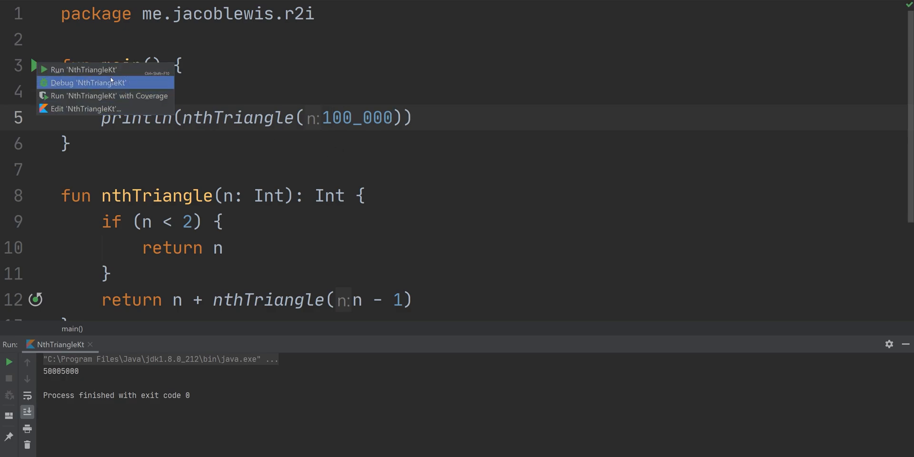
Step: Run nthTriangle(100_000), see the StackOverflowError, and start a new function above it
{"action": "left_click", "coordinate": [83, 70]}
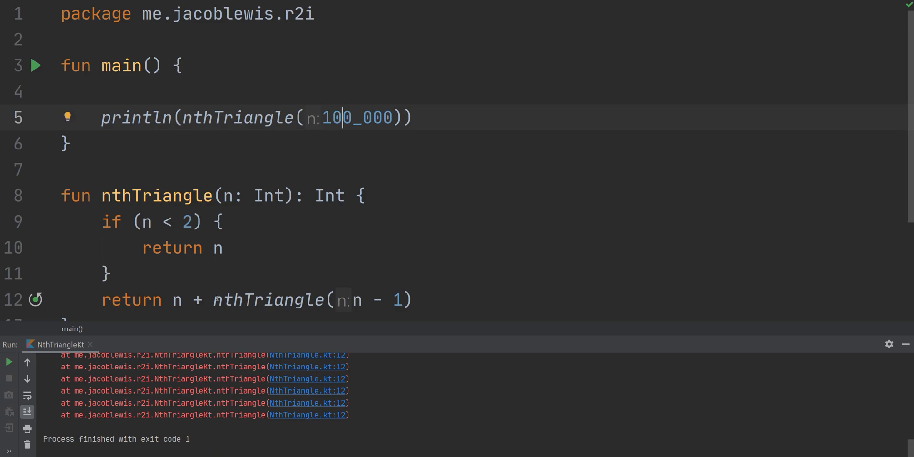
{"action": "scroll", "scroll_direction": "down", "scroll_amount": 3}
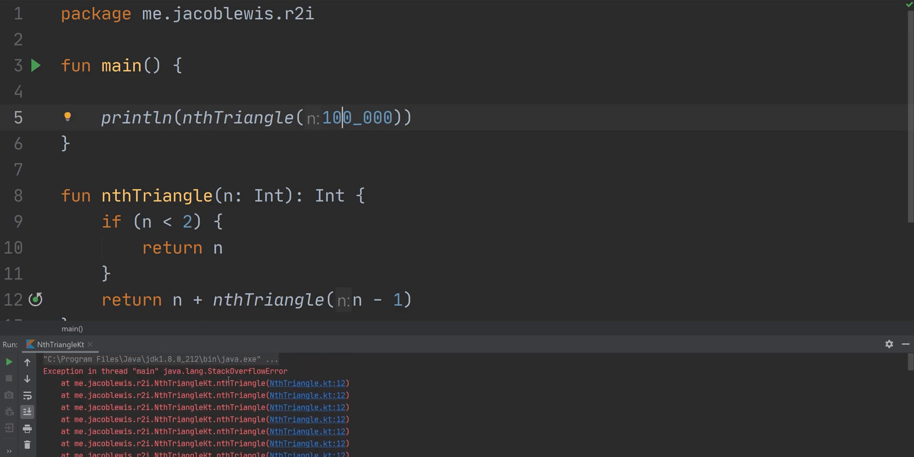
{"action": "double_click", "coordinate": [245, 371]}
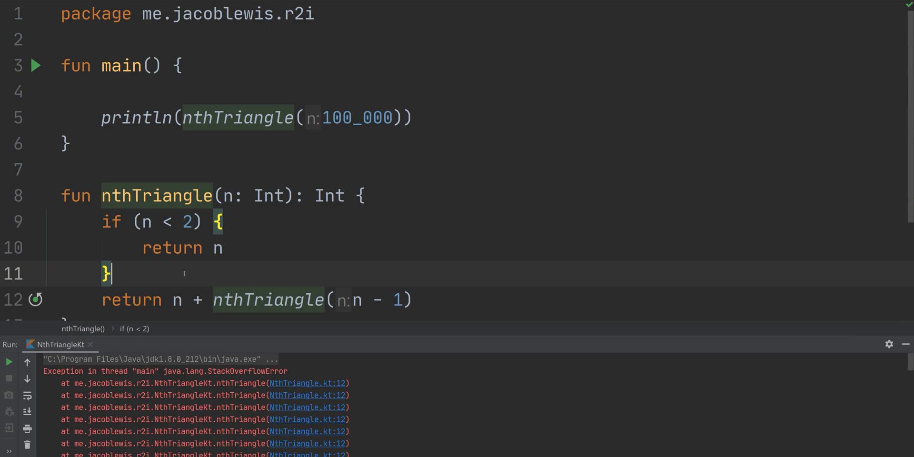
{"action": "left_click", "coordinate": [263, 299]}
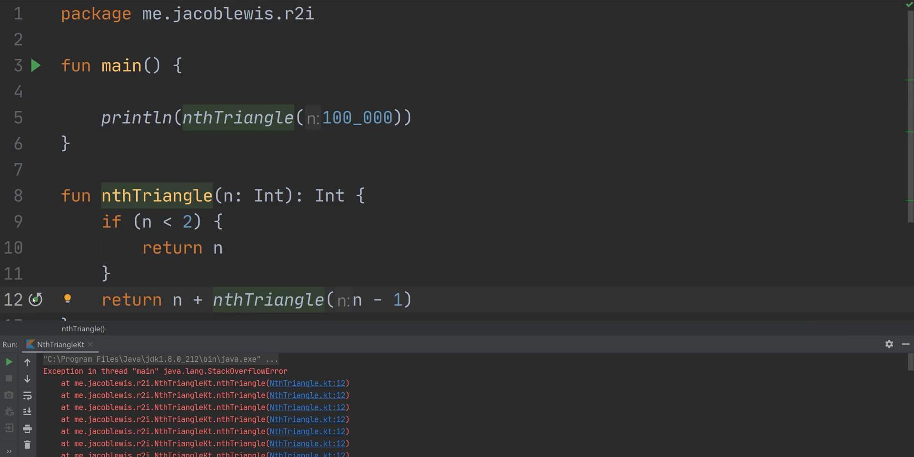
{"action": "mouse_move", "coordinate": [36, 299]}
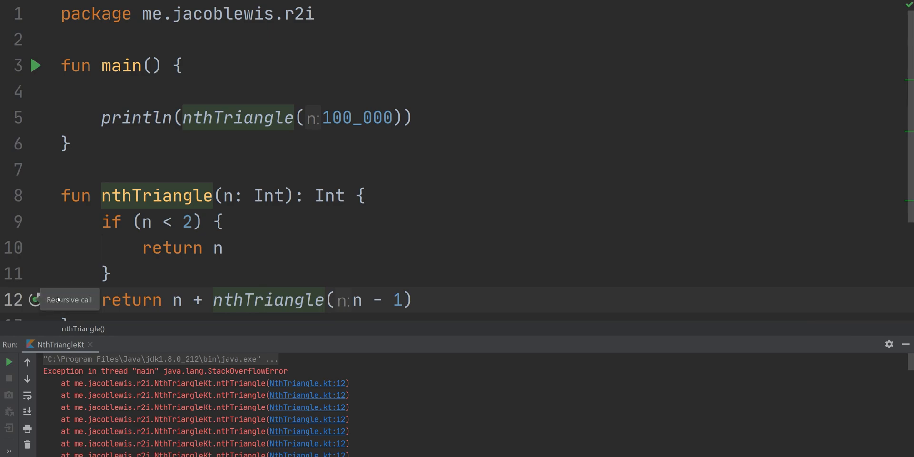
{"action": "type", "text": "f"}
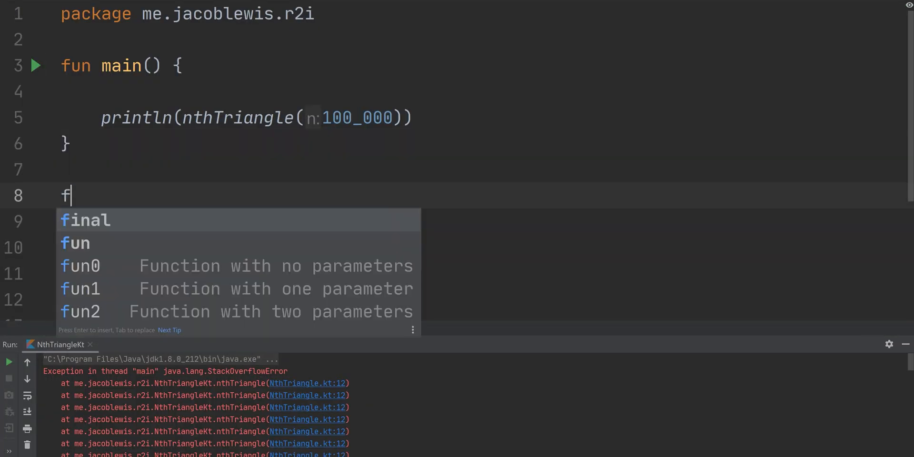
Step: Declare fun nthTriangleIter(n: Int): Int with the reused base case and a sum variable
{"action": "type", "text": "un nthTriangleI"}
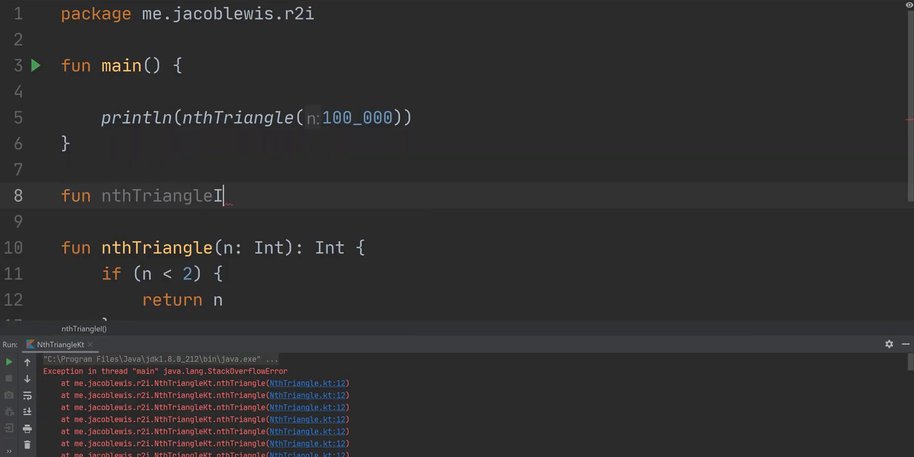
{"action": "type", "text": "er(n: Int): Int {"}
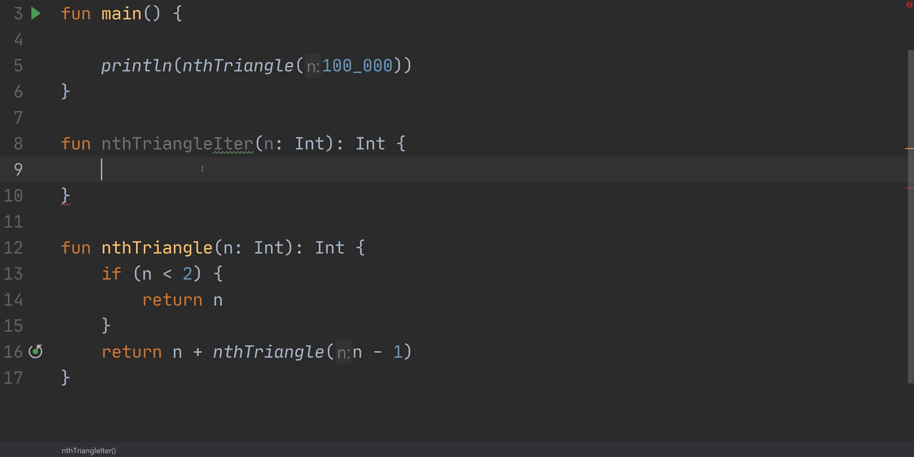
{"action": "mouse_move", "coordinate": [172, 205]}
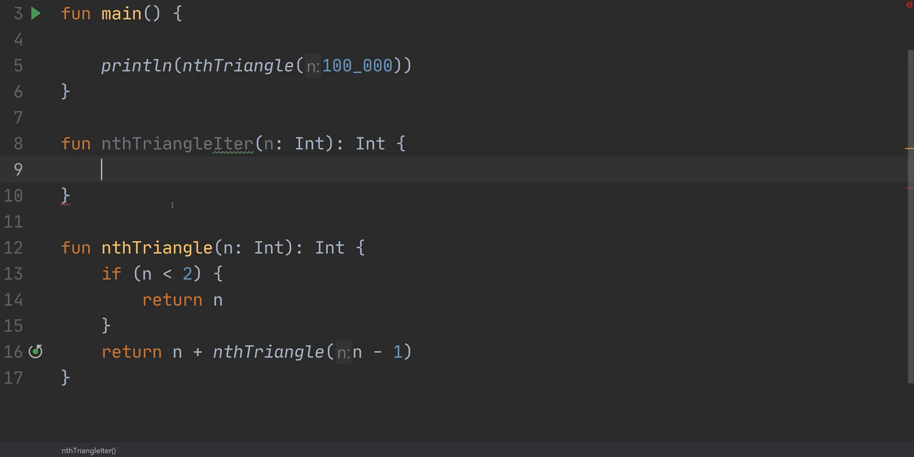
{"action": "left_click_drag", "start_coordinate": [111, 274], "coordinate": [111, 326]}
{"action": "type", "text": "var"}
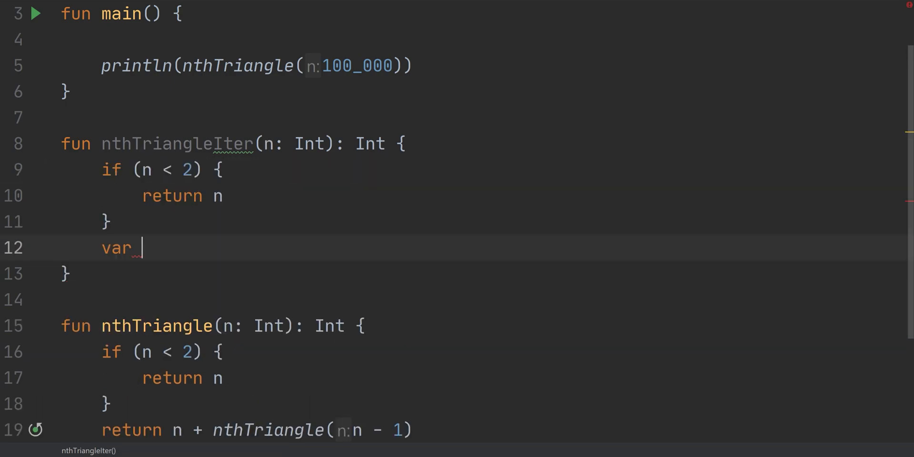
{"action": "type", "text": "sum: Int = 0"}
{"action": "type", "text": "for ("}
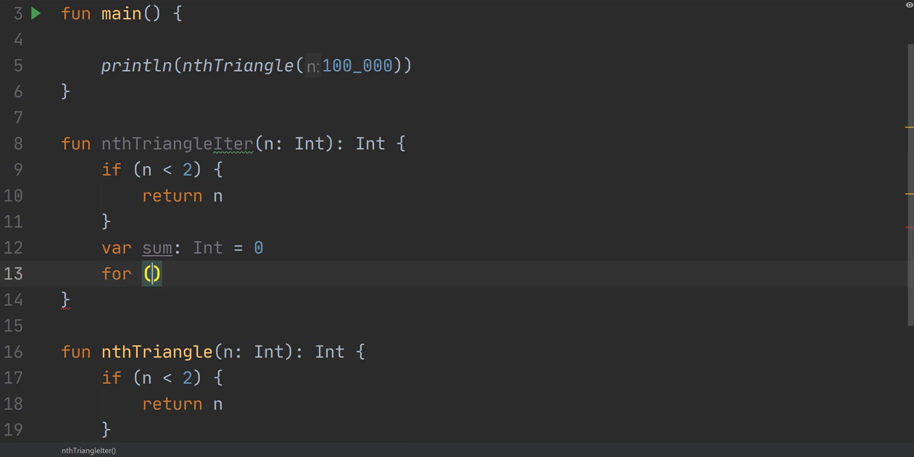
Step: Loop for i in 1..n adding sum += i and return sum
{"action": "type", "text": "i in 0"}
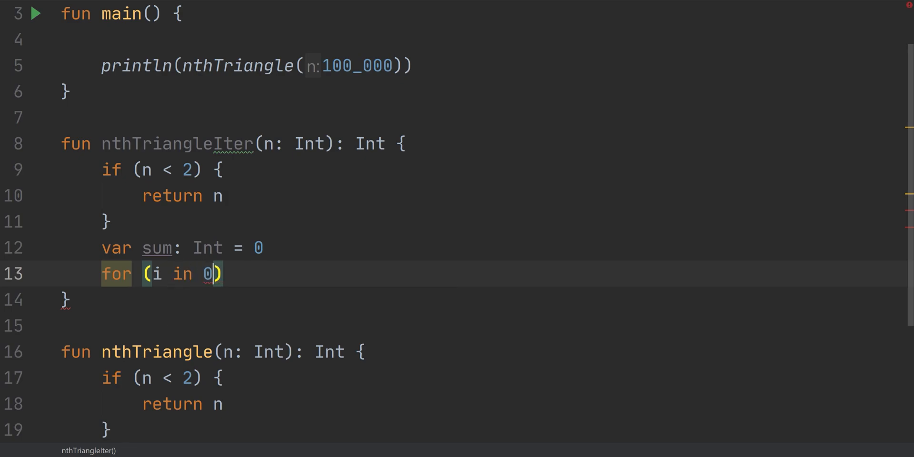
{"action": "type", "text": "..n"}
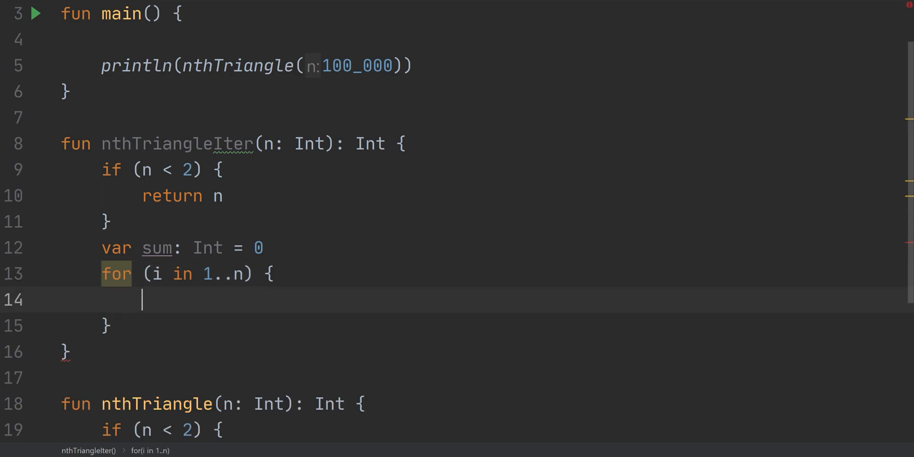
{"action": "type", "text": "sum +="}
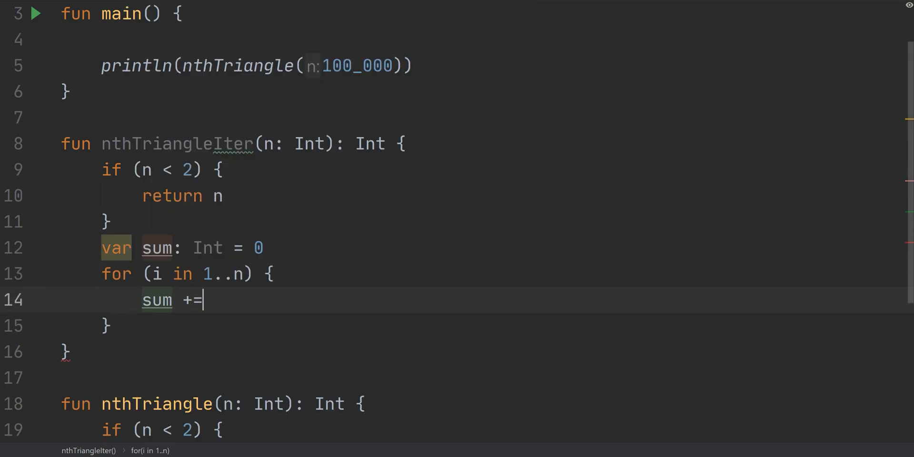
{"action": "type", "text": "i"}
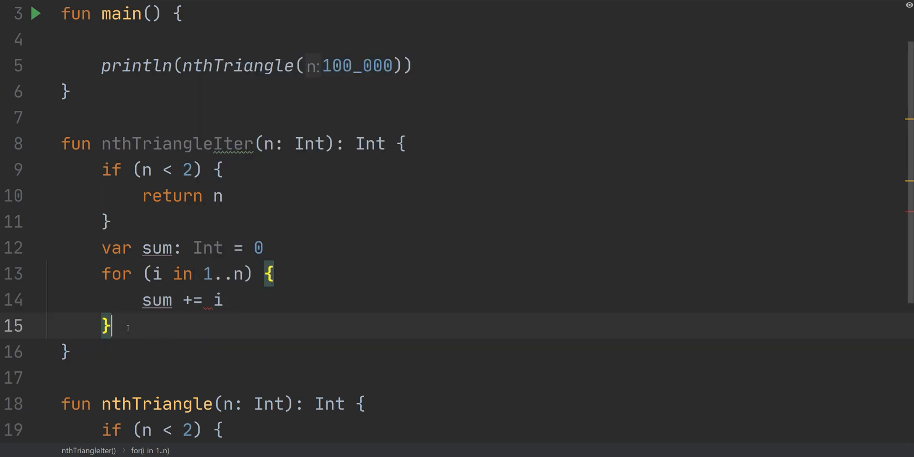
{"action": "type", "text": "return"}
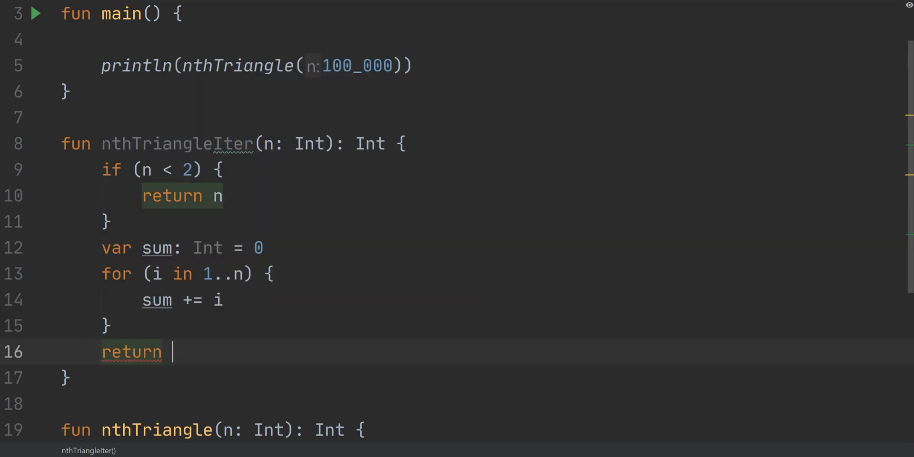
{"action": "type", "text": "sum"}
{"action": "left_click", "coordinate": [257, 66]}
{"action": "type", "text": "Iter"}
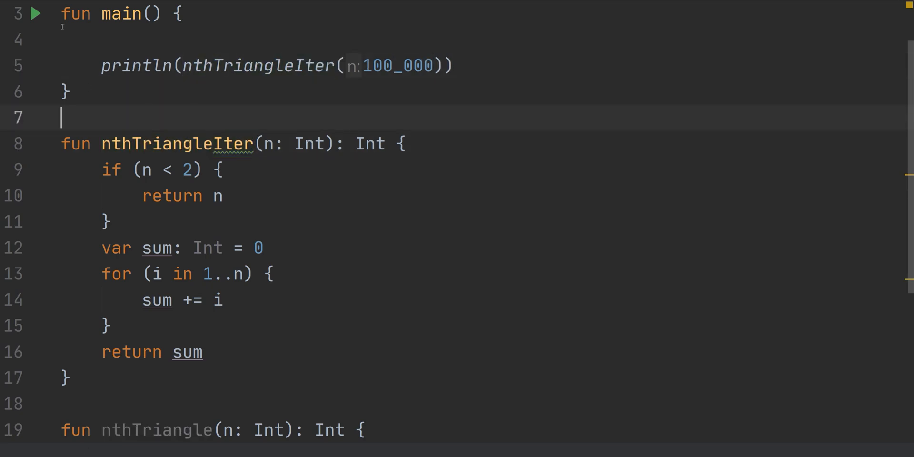
Step: Run nthTriangleIter for 1_000, 10_000 and 100_000, then change its return type to Long
{"action": "left_click", "coordinate": [34, 14]}
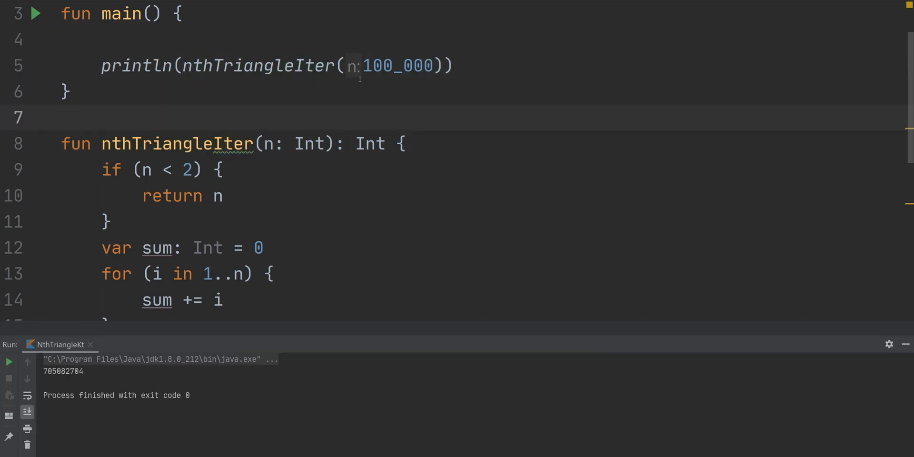
{"action": "double_click", "coordinate": [381, 66]}
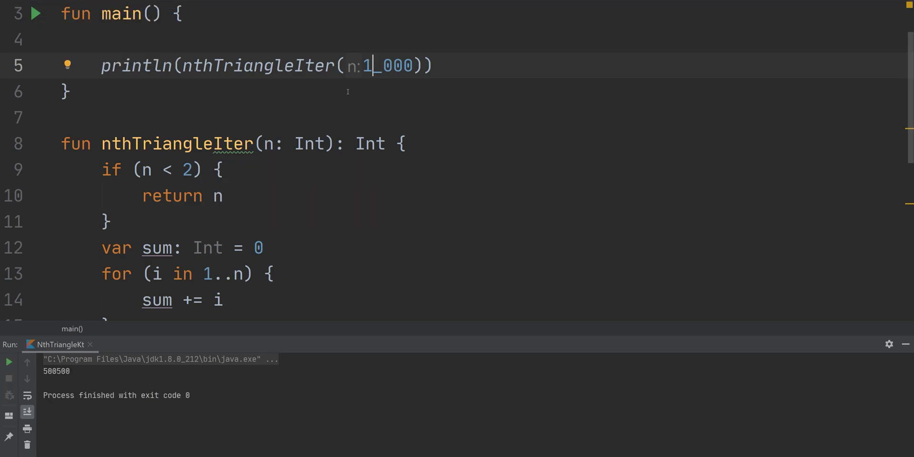
{"action": "type", "text": "0"}
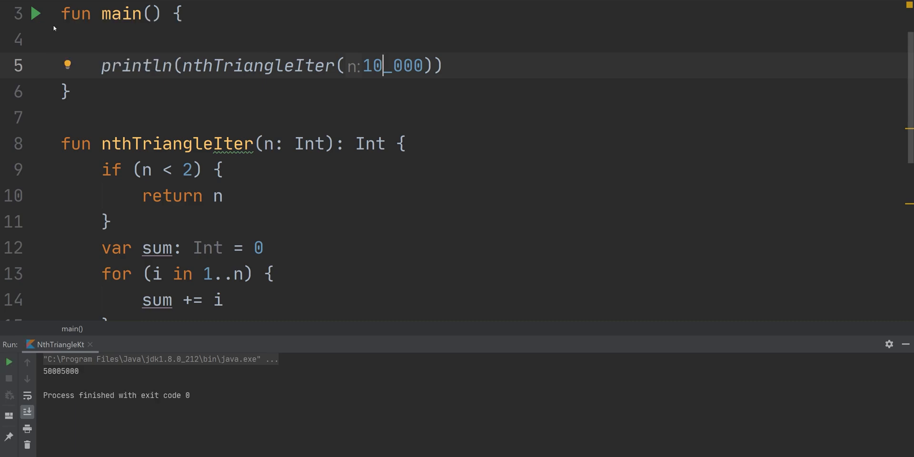
{"action": "type", "text": "0"}
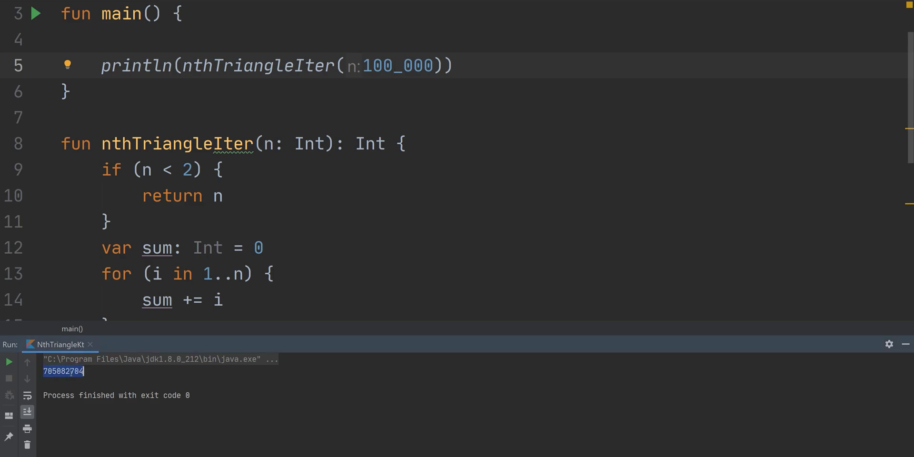
{"action": "type", "text": "Long"}
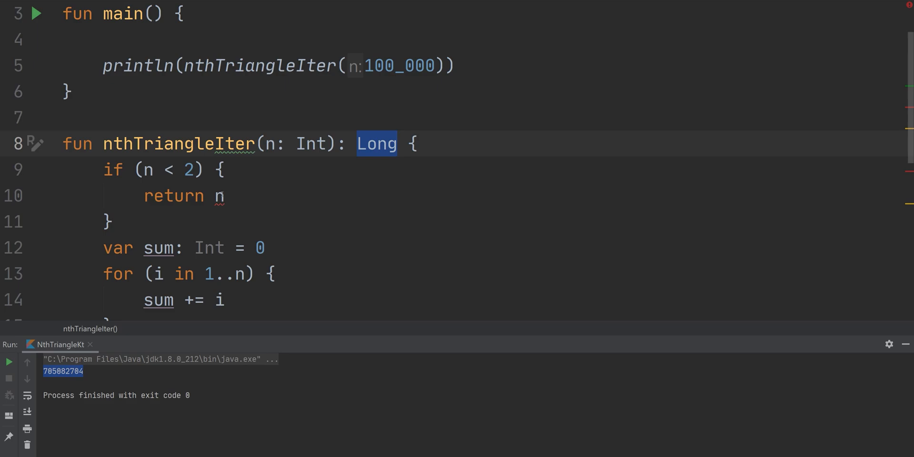
{"action": "left_click", "coordinate": [365, 144]}
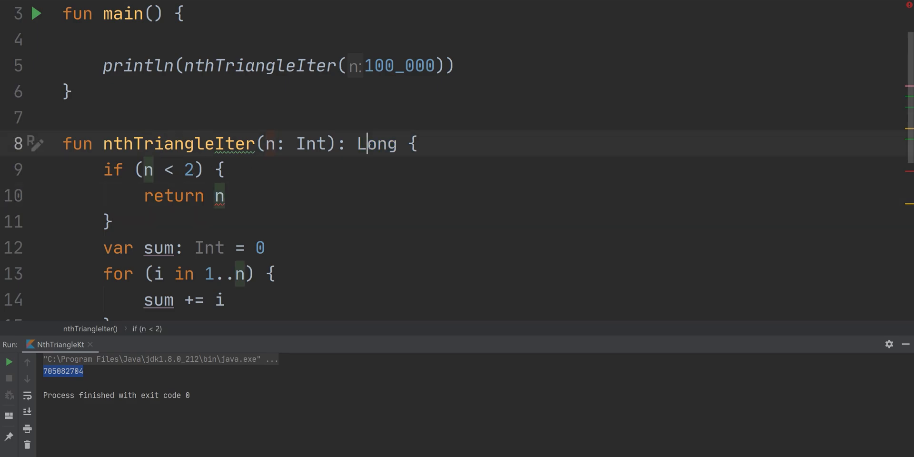
{"action": "scroll", "scroll_direction": "down", "scroll_amount": 3}
{"action": "type", "text": "Long"}
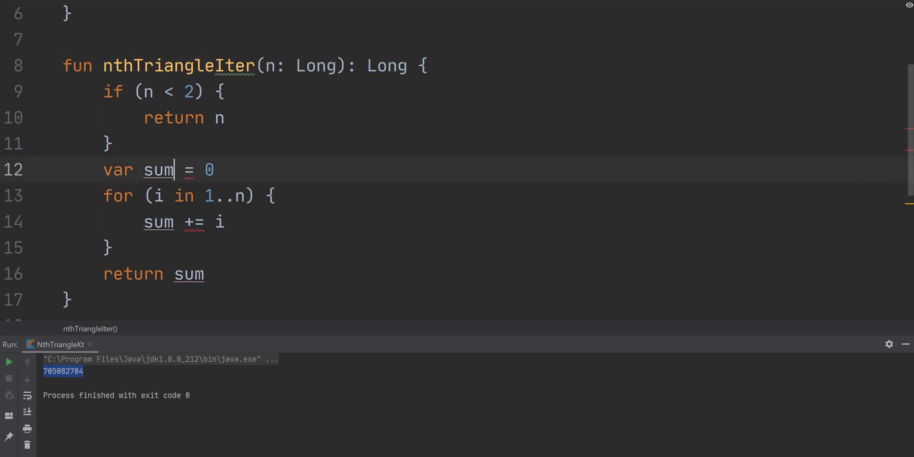
{"action": "type", "text": "L"}
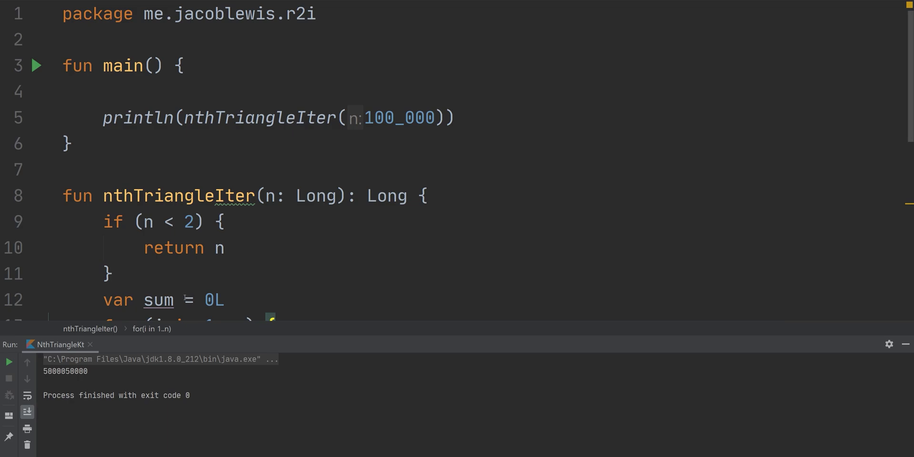
{"action": "mouse_move", "coordinate": [158, 300]}
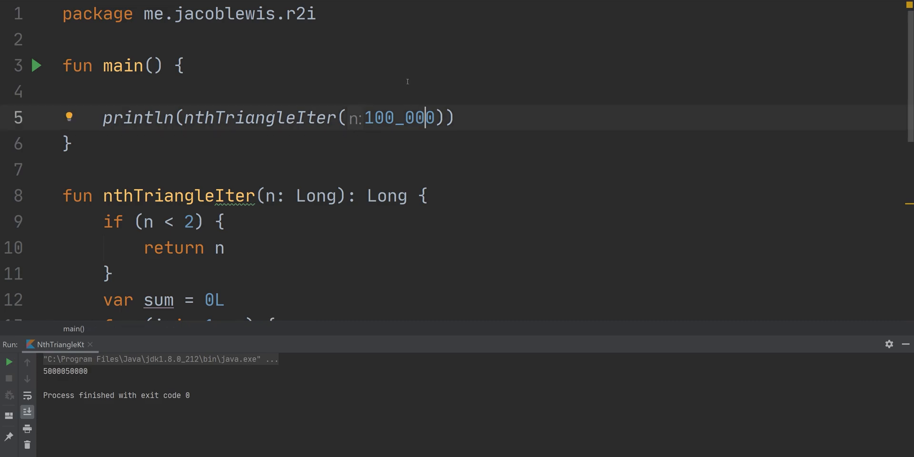
{"action": "type", "text": "1_000_000"}
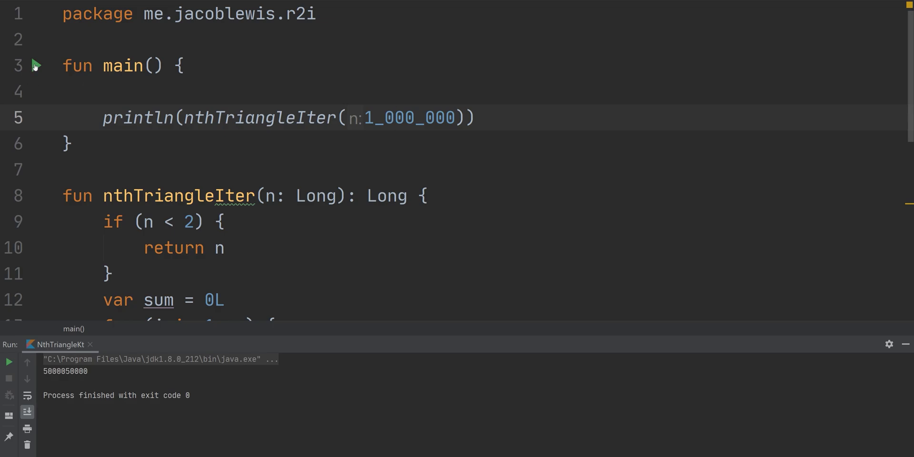
{"action": "left_click", "coordinate": [35, 65]}
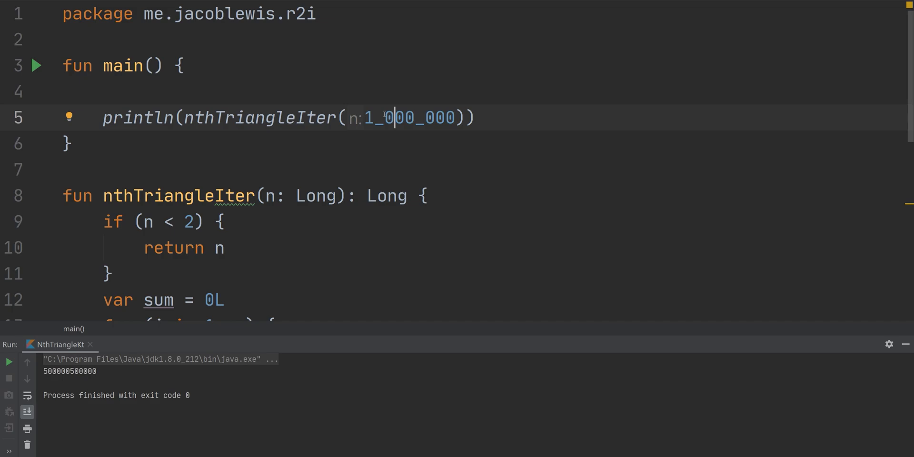
{"action": "mouse_move", "coordinate": [36, 65]}
{"action": "type", "text": "return"}
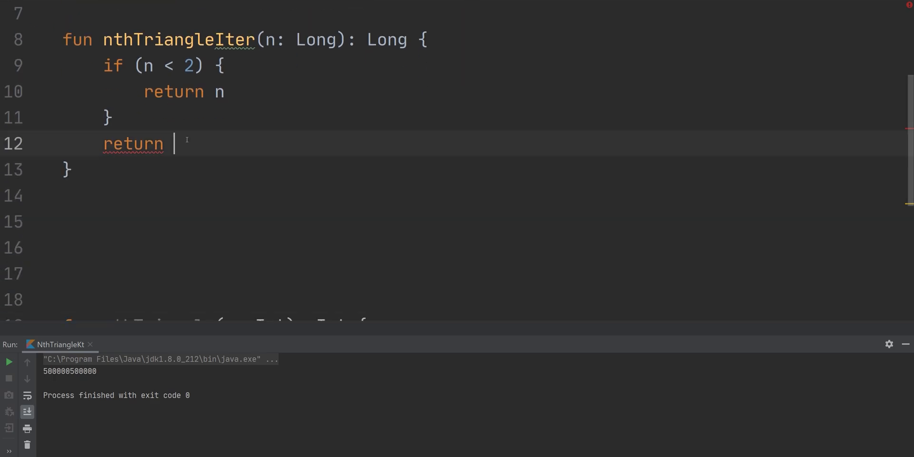
Step: Start returning (1..n).reduce with the acc, l lambda completion
{"action": "type", "text": "(1)"}
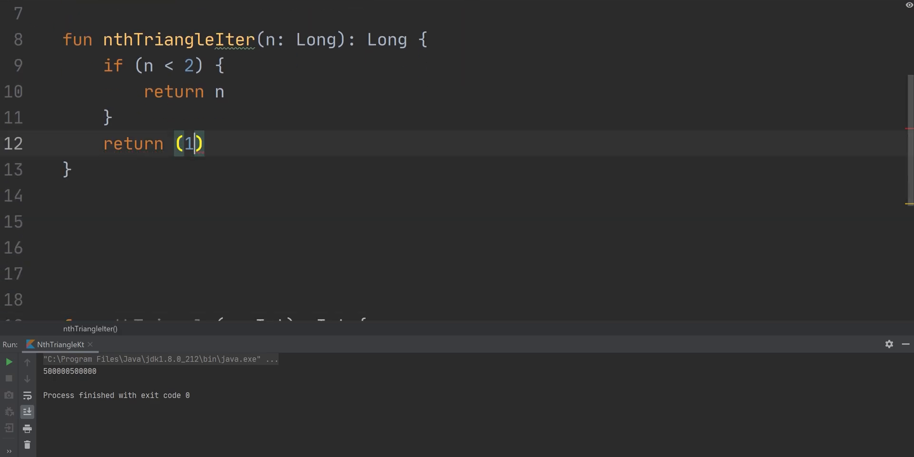
{"action": "type", "text": ".."}
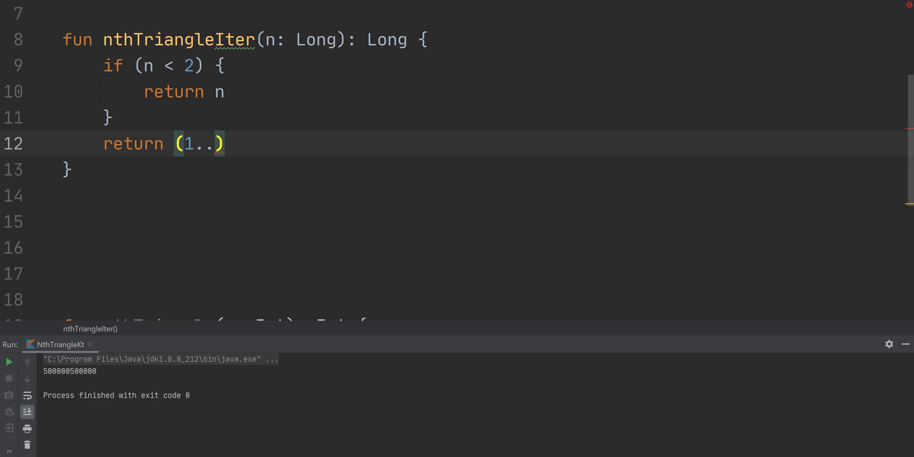
{"action": "type", "text": "n).re"}
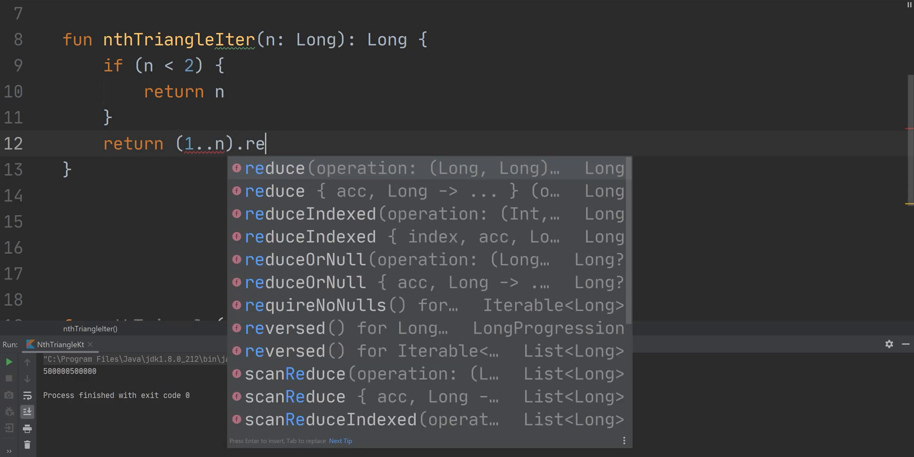
{"action": "left_click", "coordinate": [408, 191]}
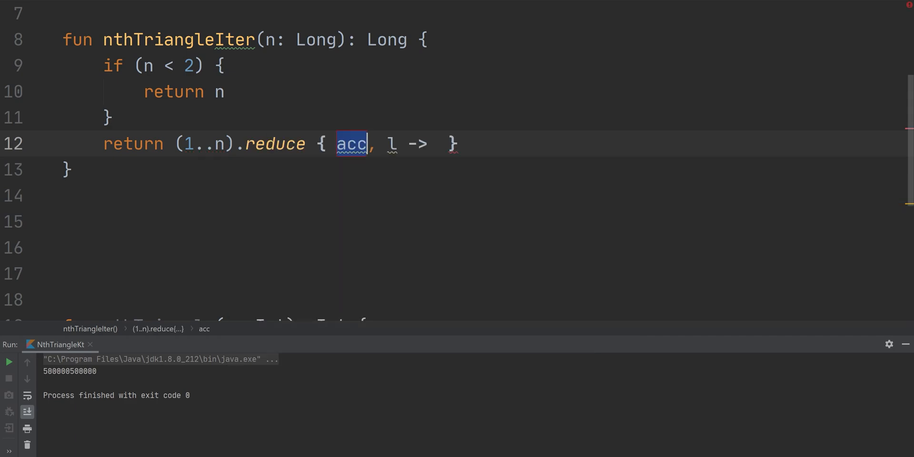
Step: Fill the lambda body with acc + l and check acc's type
{"action": "left_click", "coordinate": [388, 143]}
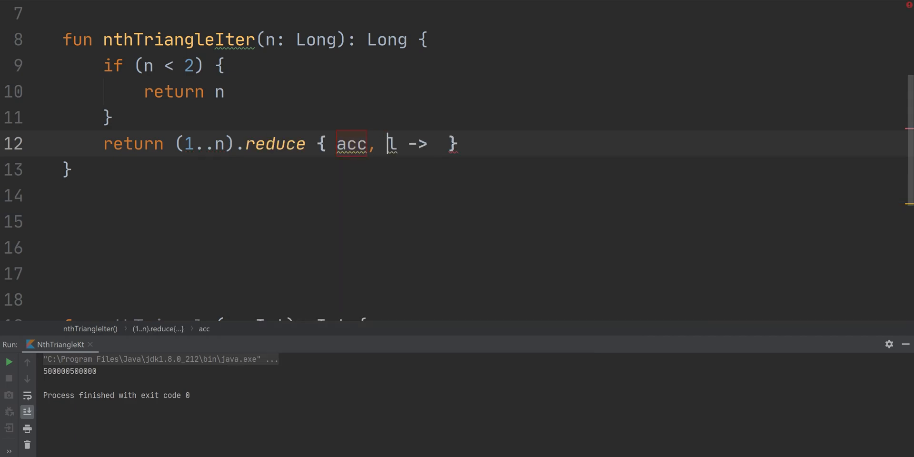
{"action": "type", "text": "acc"}
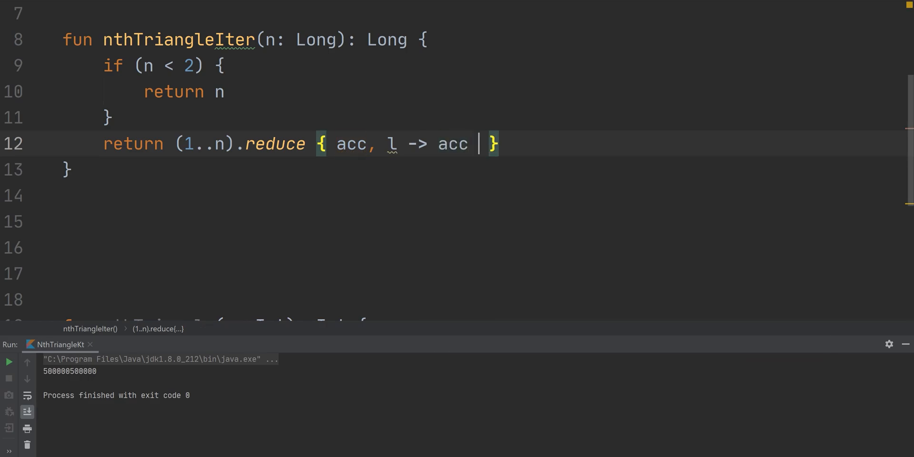
{"action": "type", "text": "+"}
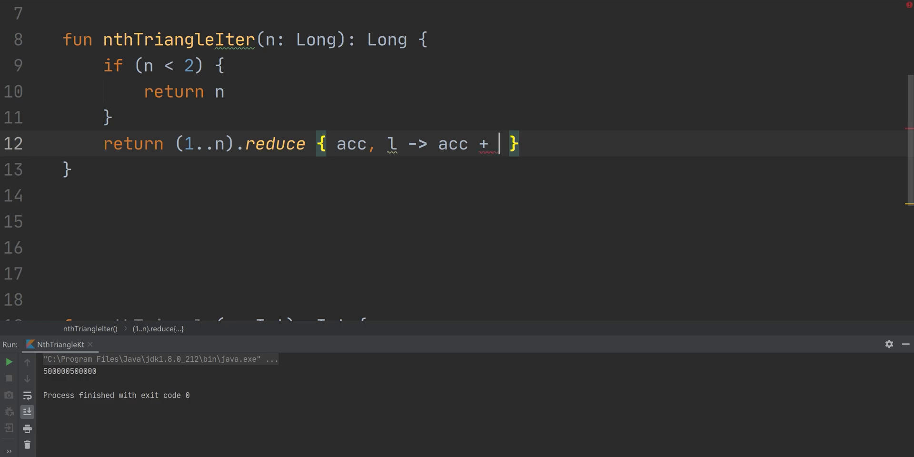
{"action": "type", "text": "l"}
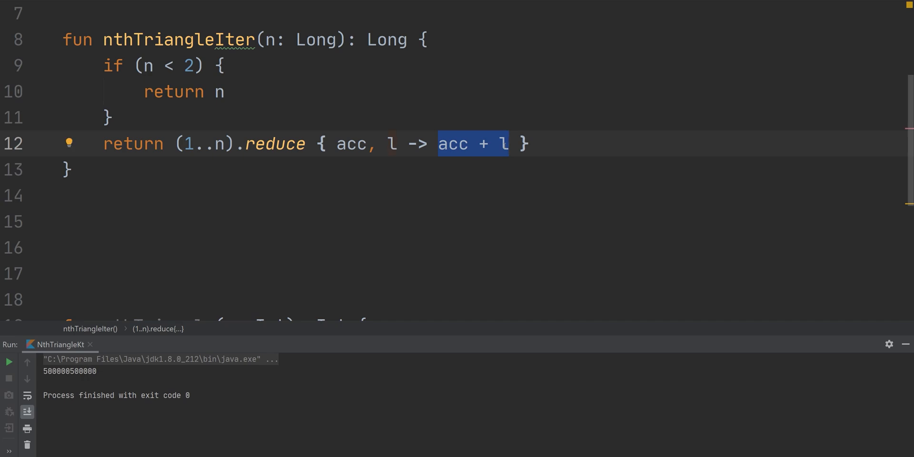
{"action": "left_click", "coordinate": [350, 144]}
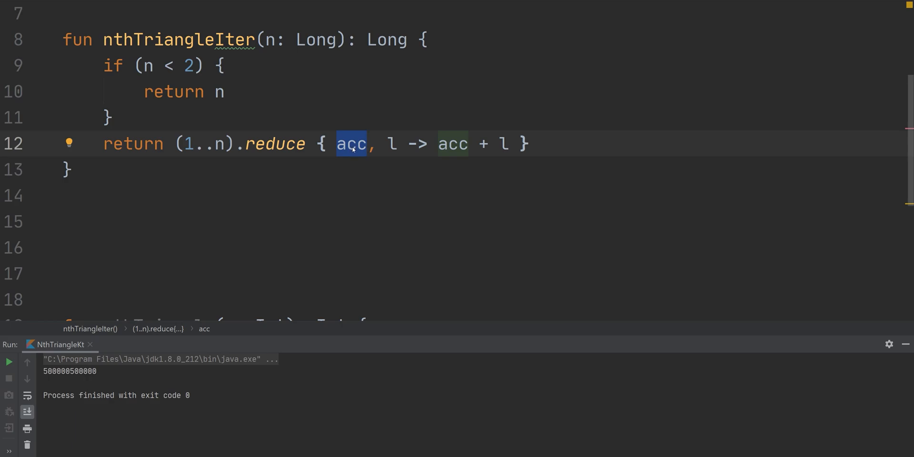
{"action": "mouse_move", "coordinate": [351, 143]}
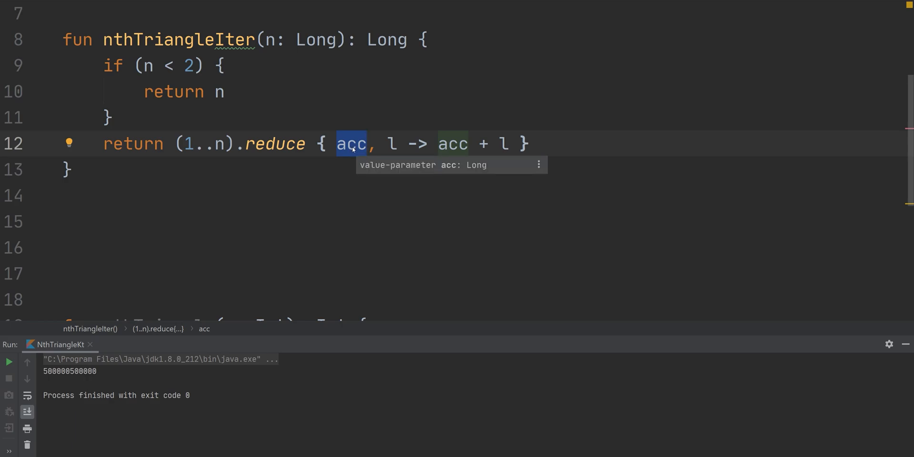
{"action": "mouse_move", "coordinate": [330, 178]}
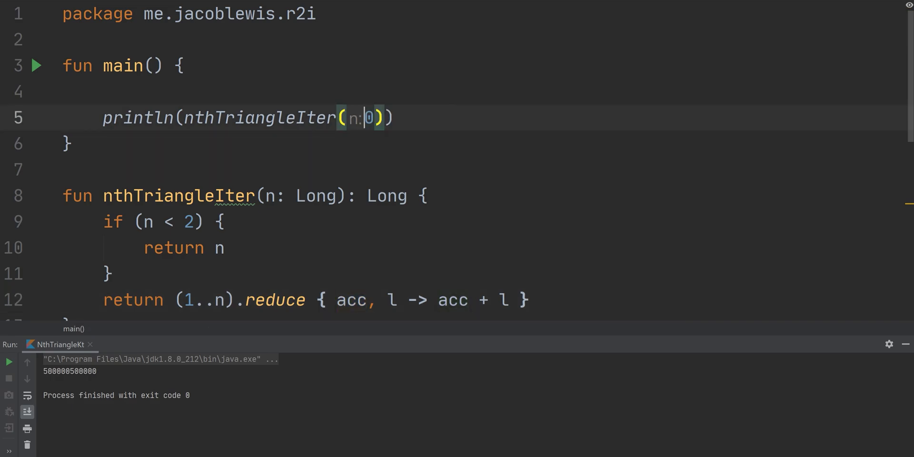
Step: Run nthTriangleIter for 1, 2, 3 and 4, printing 1, 3, 6 and 10
{"action": "type", "text": "1"}
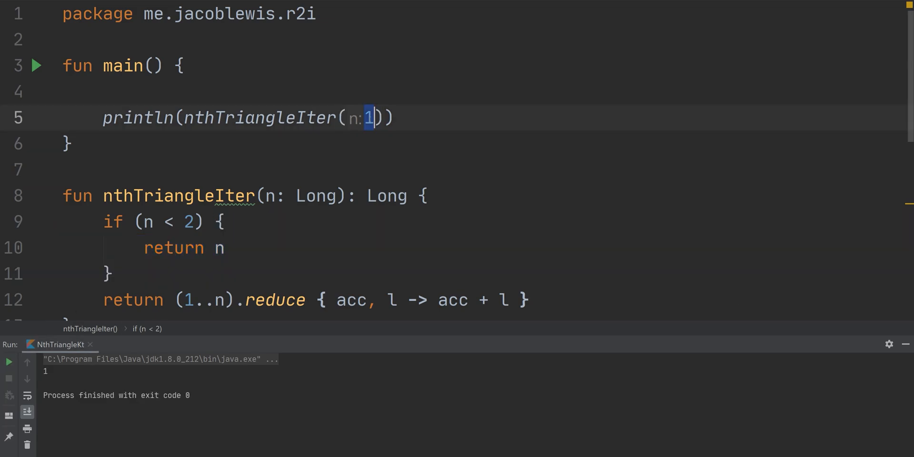
{"action": "type", "text": "2"}
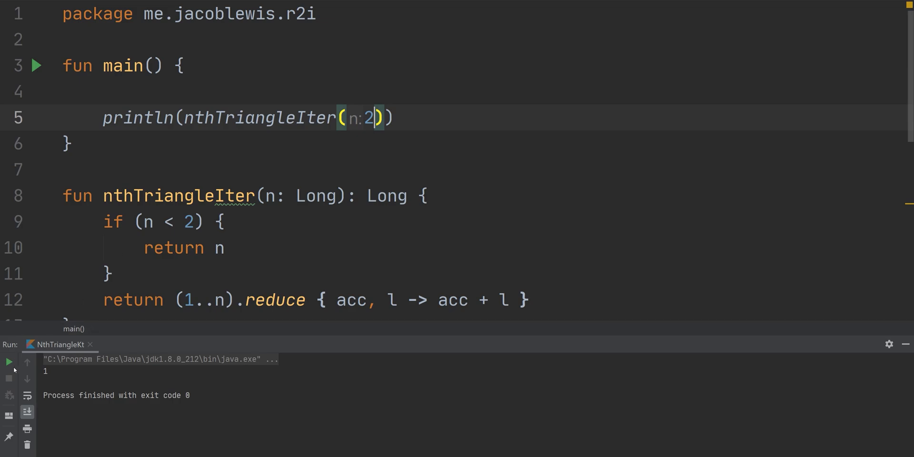
{"action": "left_click", "coordinate": [9, 362]}
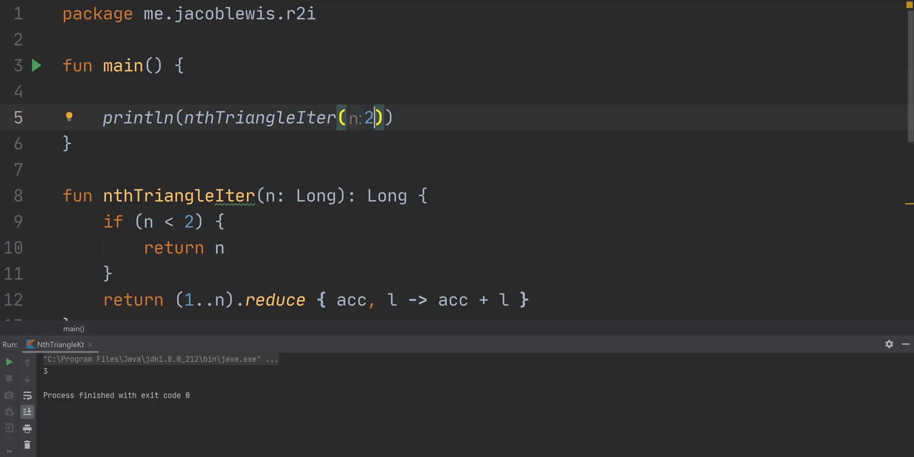
{"action": "type", "text": "3"}
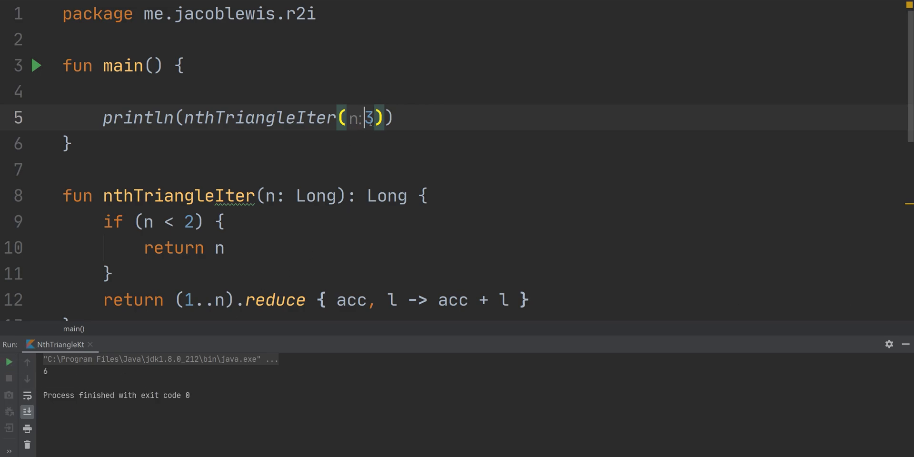
{"action": "type", "text": "4"}
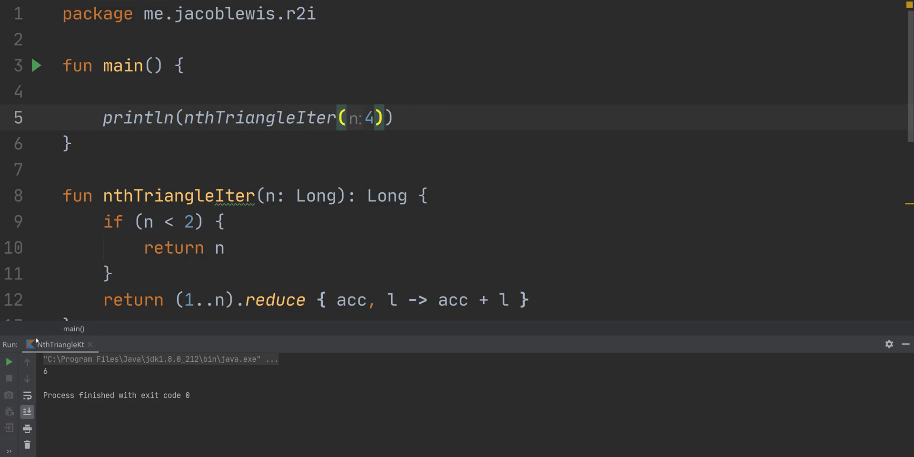
{"action": "left_click", "coordinate": [9, 362]}
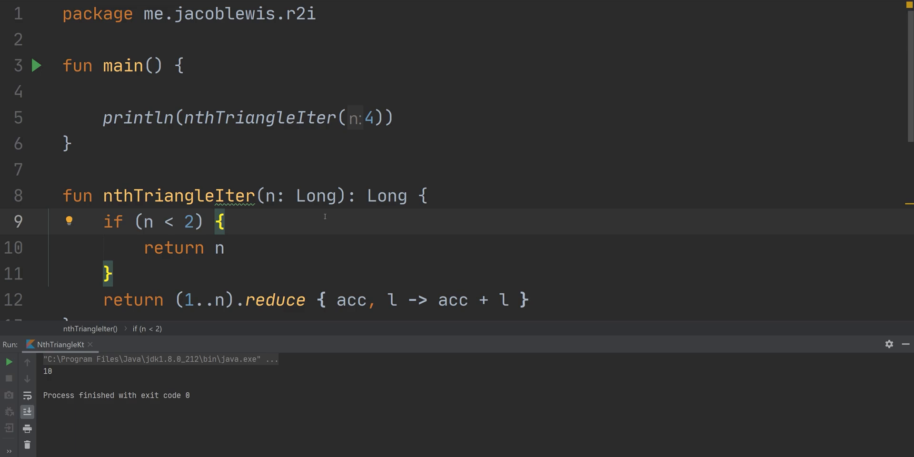
{"action": "mouse_move", "coordinate": [248, 307]}
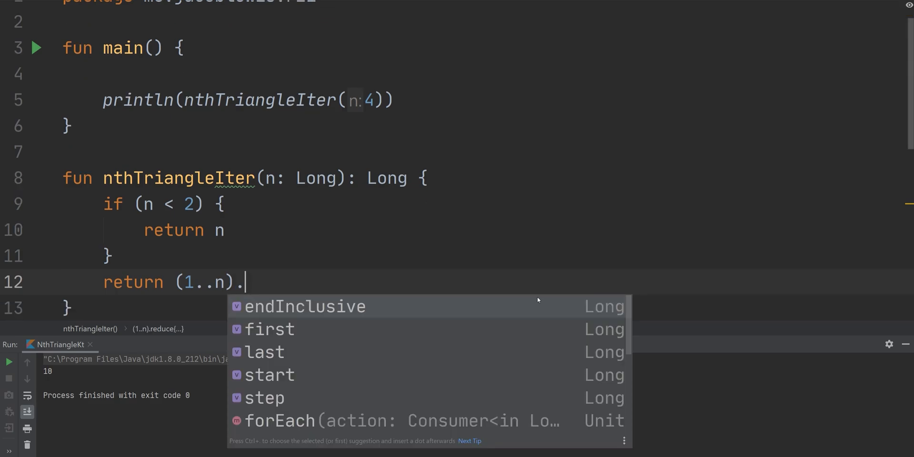
Step: Replace the reduce expression with (1..n).sum() and highlight the sum() call
{"action": "type", "text": "ma"}
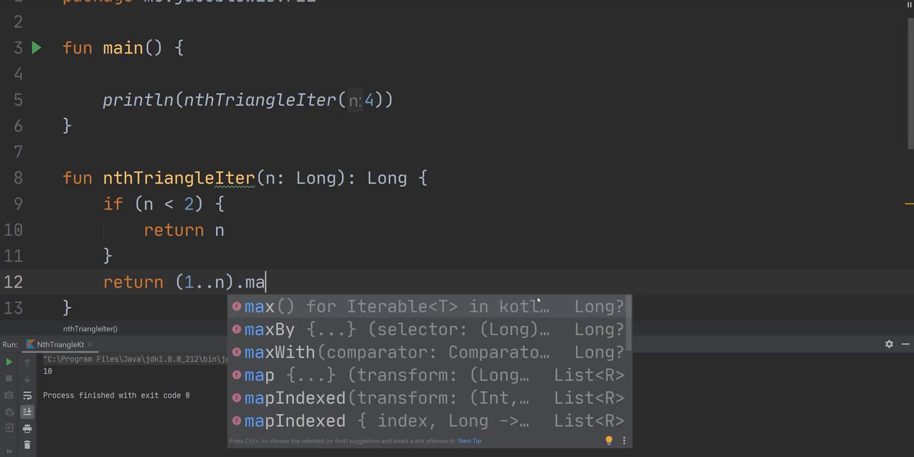
{"action": "type", "text": "sum("}
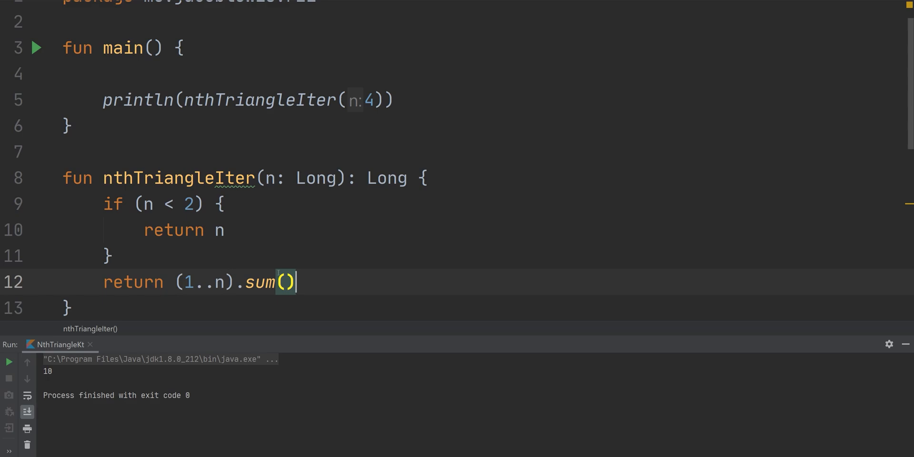
{"action": "double_click", "coordinate": [259, 282]}
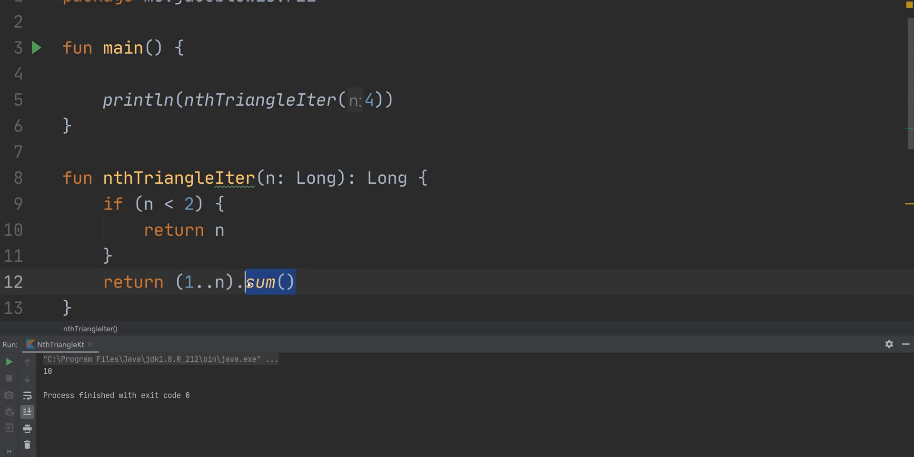